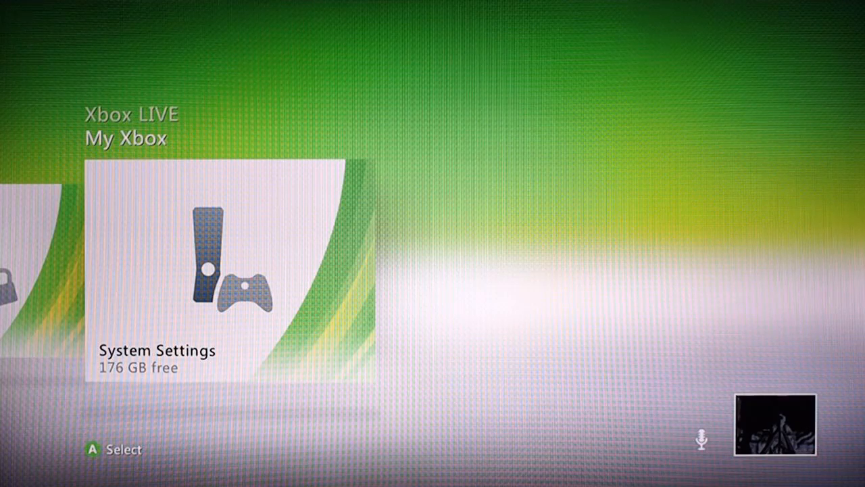
Step: View the hard drive's gamer profiles in System Settings storage, then back out of the list
{"action": "left_click", "coordinate": [214, 270]}
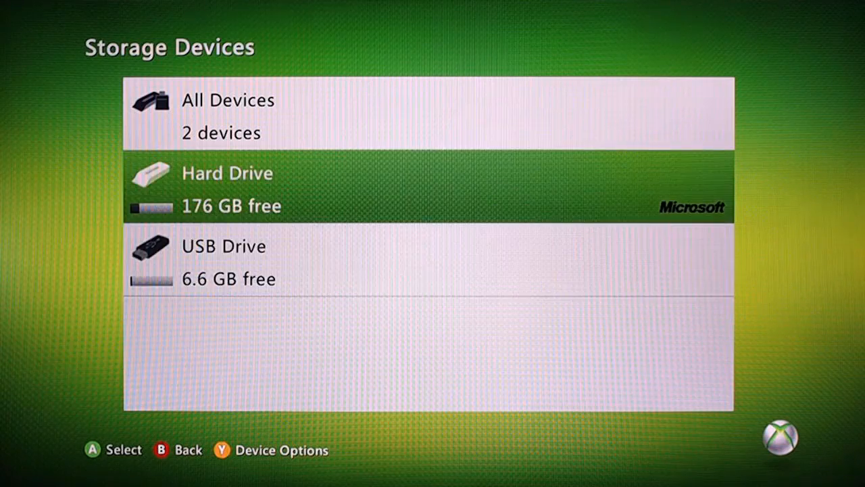
{"action": "left_click", "coordinate": [429, 189]}
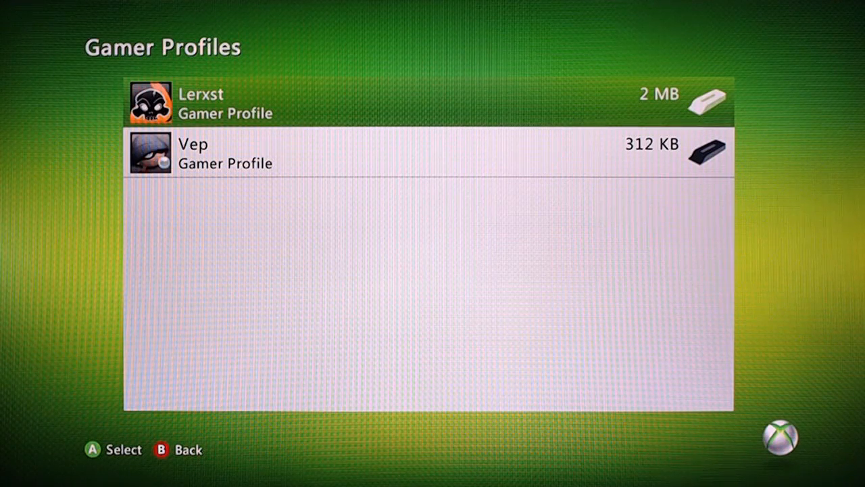
{"action": "key", "text": "B"}
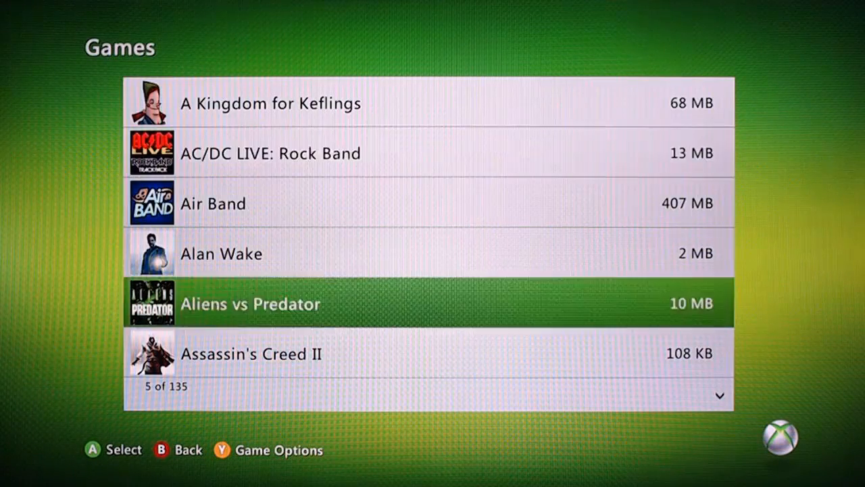
Step: Scroll the Games list to Skyrim and select the Riverwood Trader Autosave 16 save
{"action": "scroll", "scroll_direction": "down", "scroll_amount": 3}
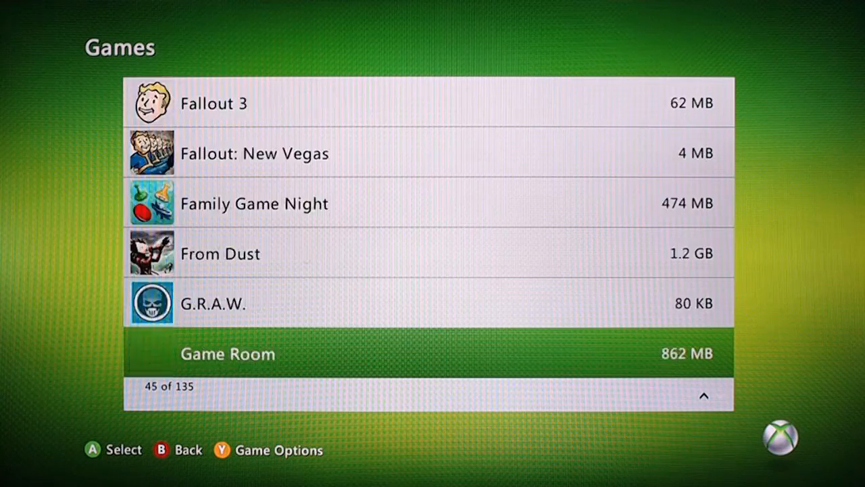
{"action": "scroll", "scroll_direction": "down", "scroll_amount": 3}
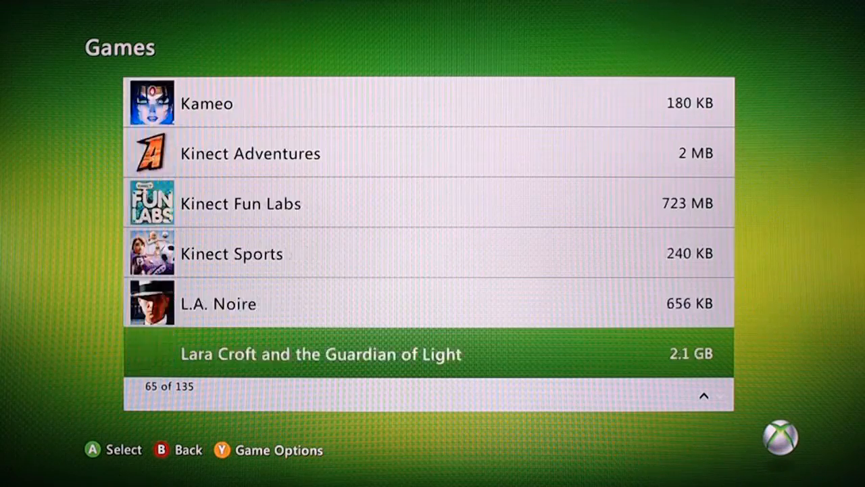
{"action": "scroll", "scroll_direction": "down", "scroll_amount": 3}
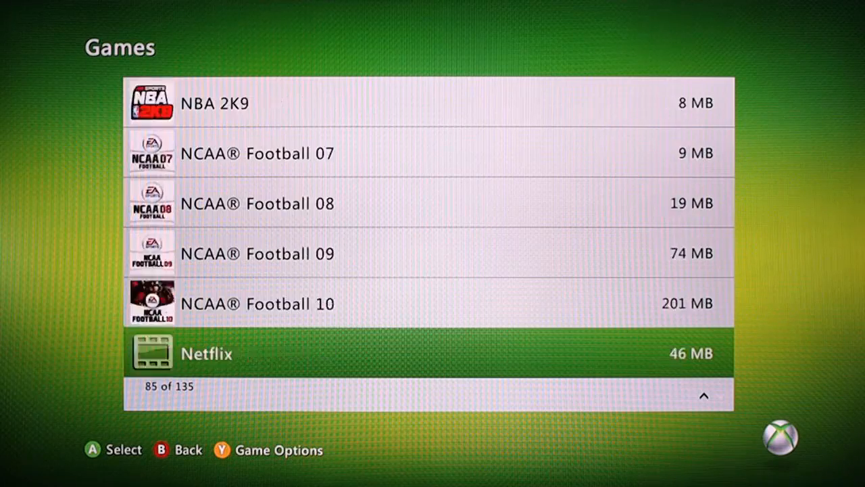
{"action": "scroll", "scroll_direction": "down", "scroll_amount": 3}
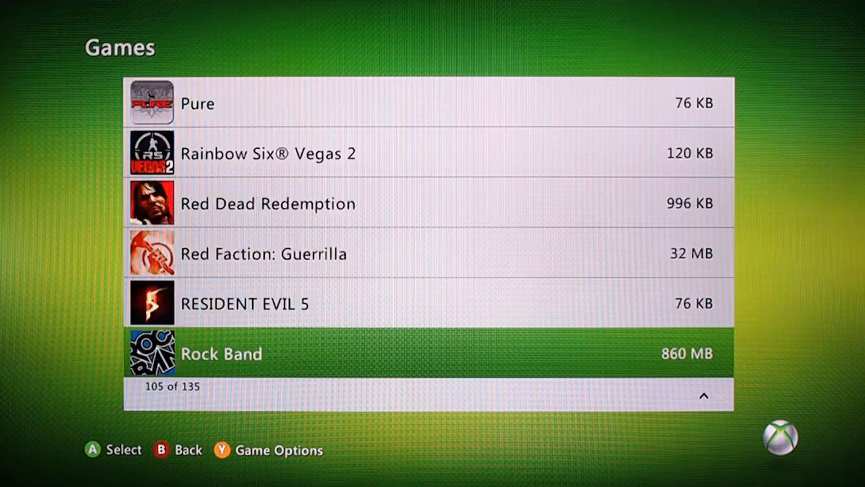
{"action": "scroll", "scroll_direction": "down", "scroll_amount": 3}
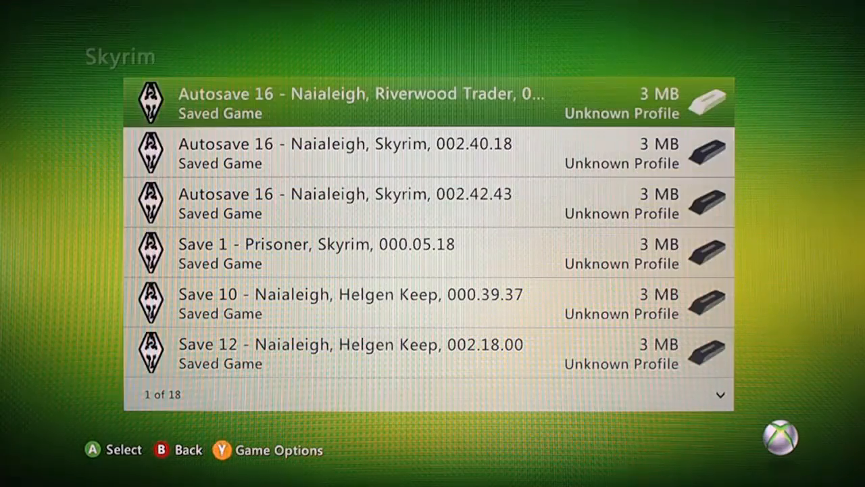
{"action": "scroll", "scroll_direction": "down", "scroll_amount": 3}
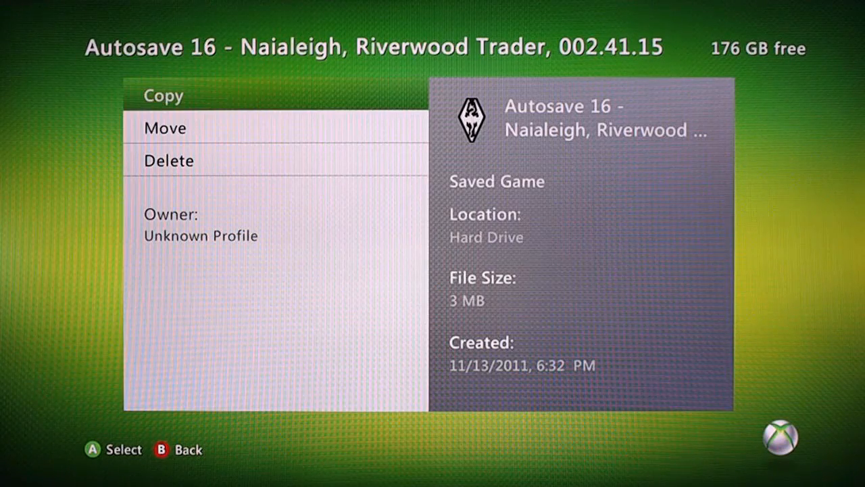
{"action": "left_click", "coordinate": [165, 127]}
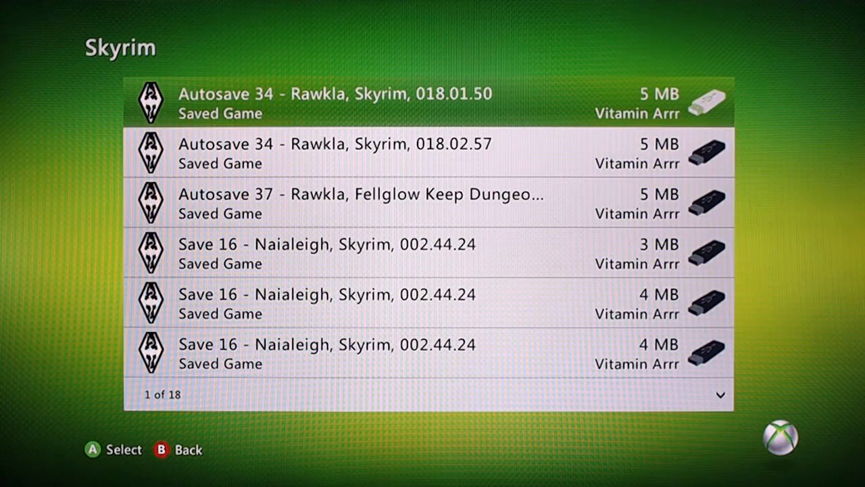
Step: Scroll the Skyrim saves to the last one and select Save 37 - Rawkla, Fellglow Keep Dungeons
{"action": "scroll", "scroll_direction": "down", "scroll_amount": 3}
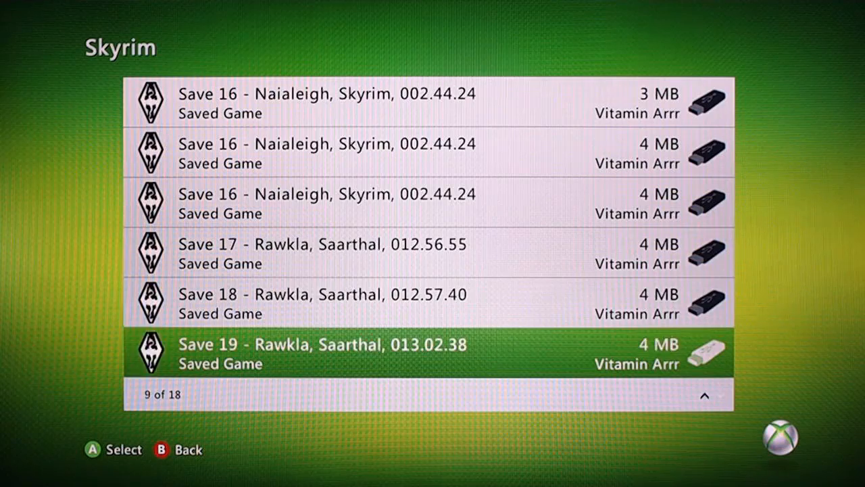
{"action": "scroll", "scroll_direction": "down", "scroll_amount": 3}
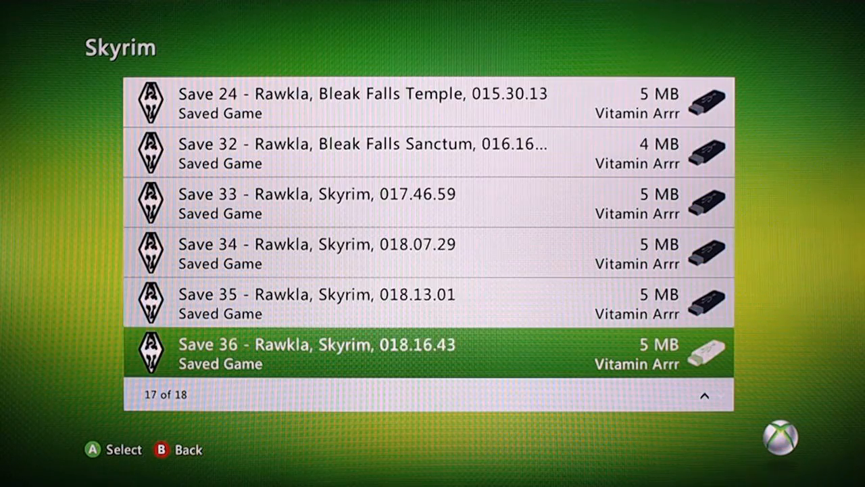
{"action": "scroll", "scroll_direction": "down", "scroll_amount": 3}
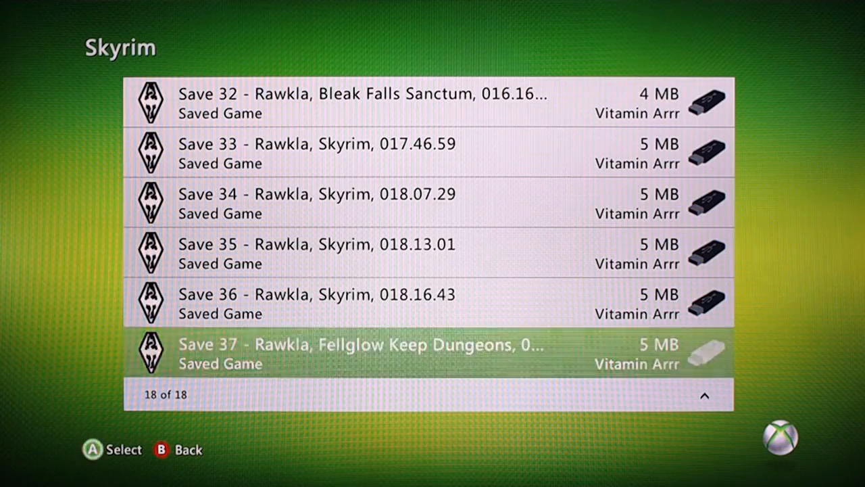
{"action": "left_click", "coordinate": [358, 353]}
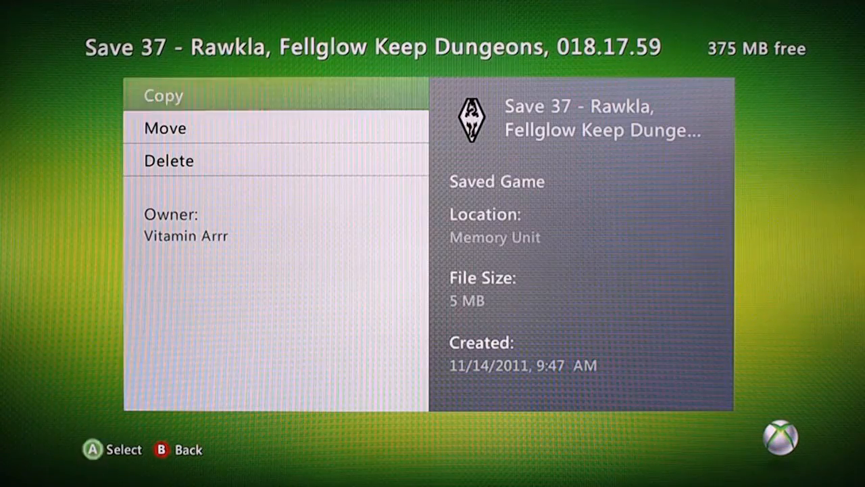
{"action": "left_click", "coordinate": [163, 95]}
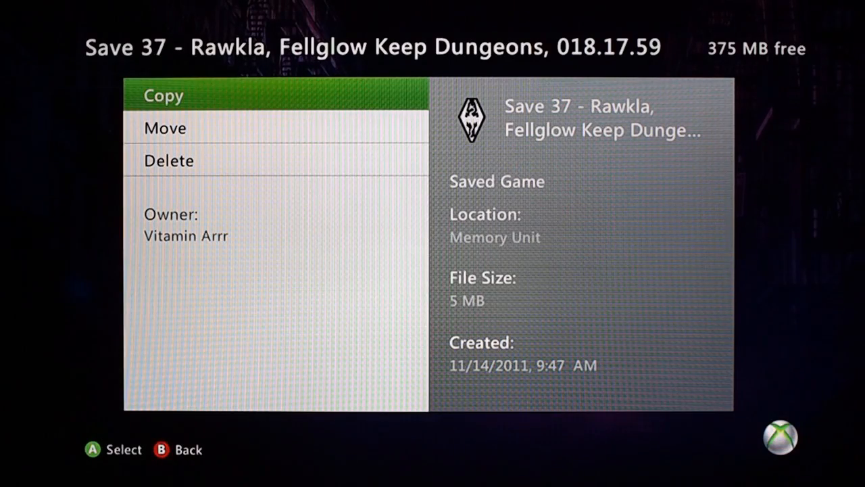
{"action": "left_click", "coordinate": [163, 95]}
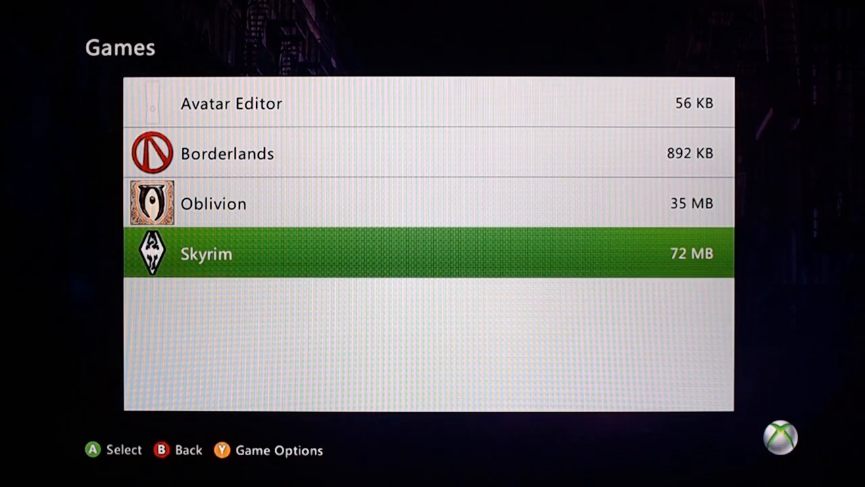
Step: Back out of the Skyrim saves to the Memory Unit's content overview
{"action": "key", "text": "B"}
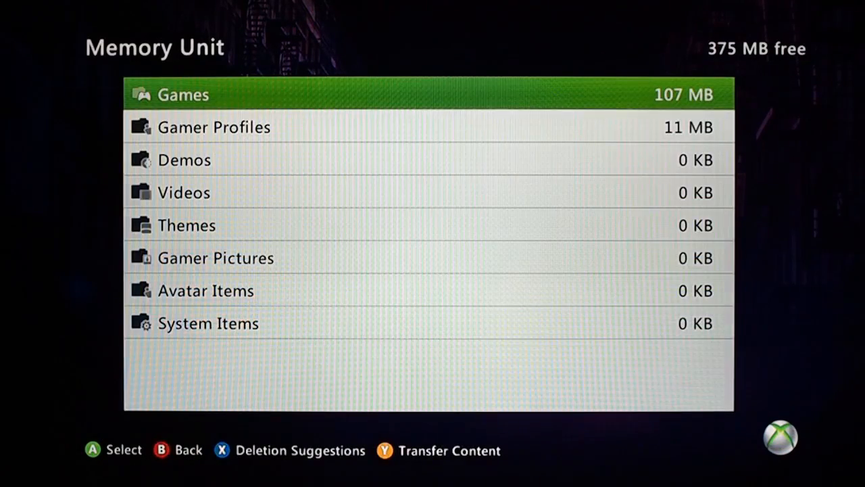
{"action": "key", "text": "B"}
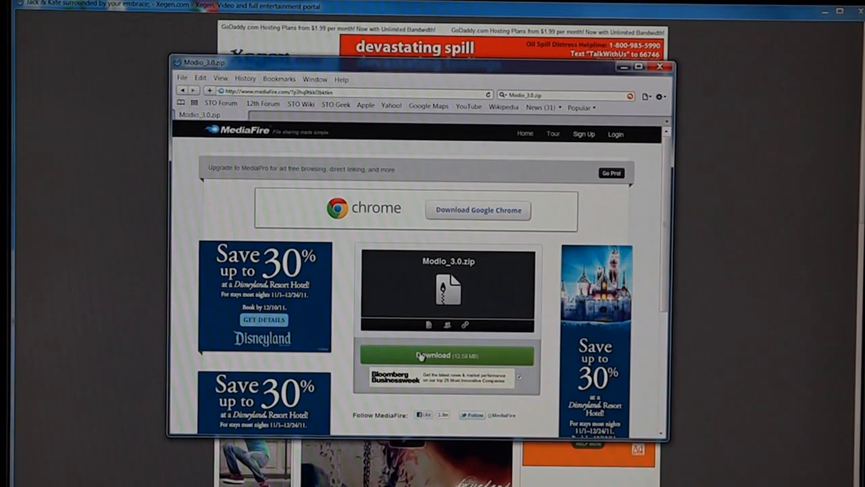
{"action": "mouse_move", "coordinate": [395, 273]}
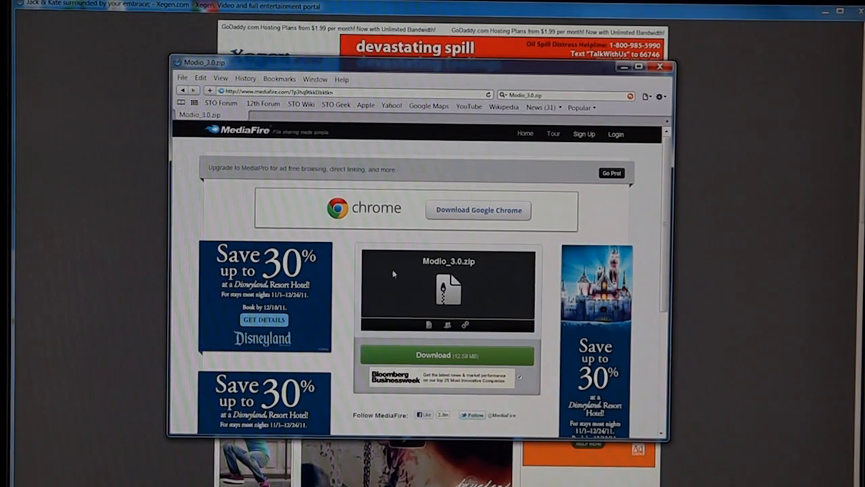
{"action": "mouse_move", "coordinate": [432, 357]}
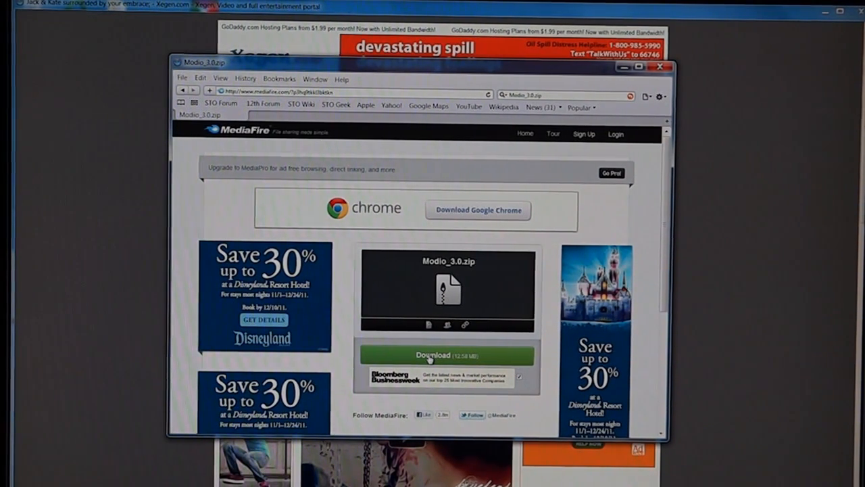
Step: Download Modio_3.0.zip from MediaFire and save it to the computer
{"action": "left_click", "coordinate": [448, 354]}
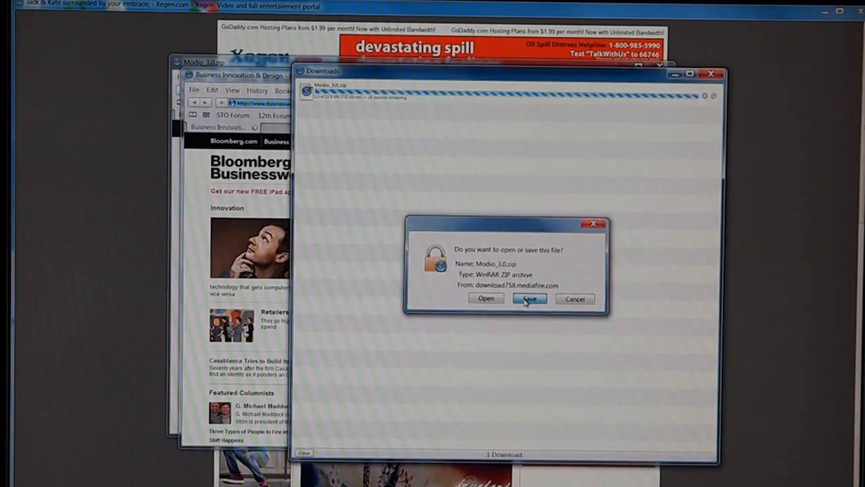
{"action": "left_click", "coordinate": [530, 299]}
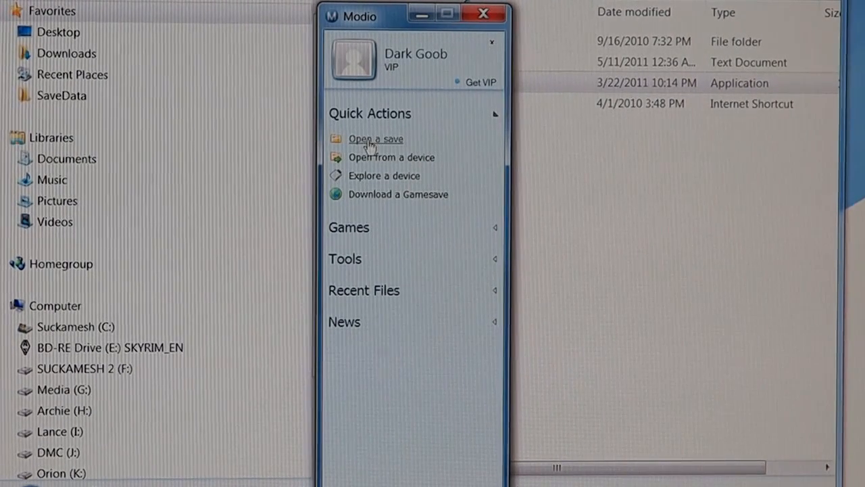
{"action": "mouse_move", "coordinate": [370, 157]}
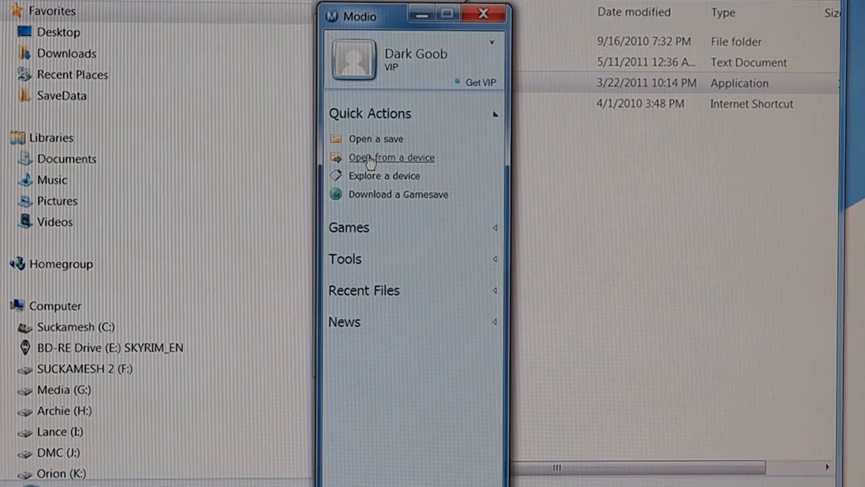
Step: Browse the connected device in Modio and list the Vitamin Arrr profile's Skyrim gamesaves
{"action": "left_click", "coordinate": [390, 157]}
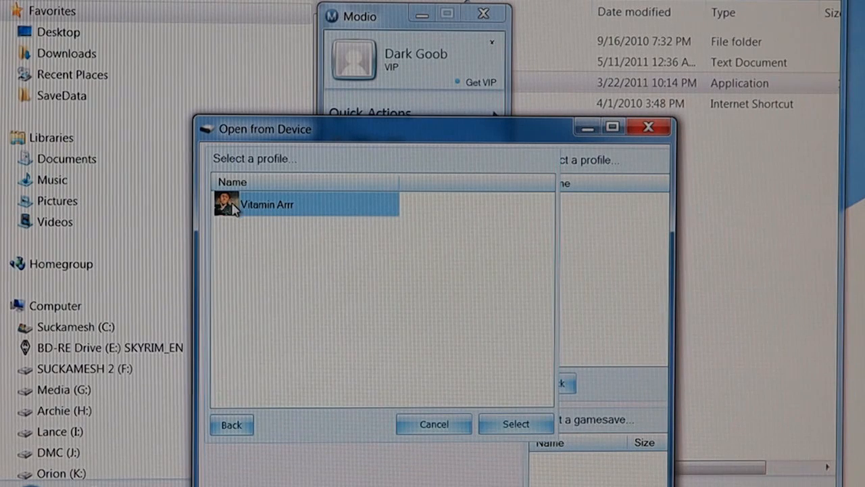
{"action": "left_click", "coordinate": [514, 424]}
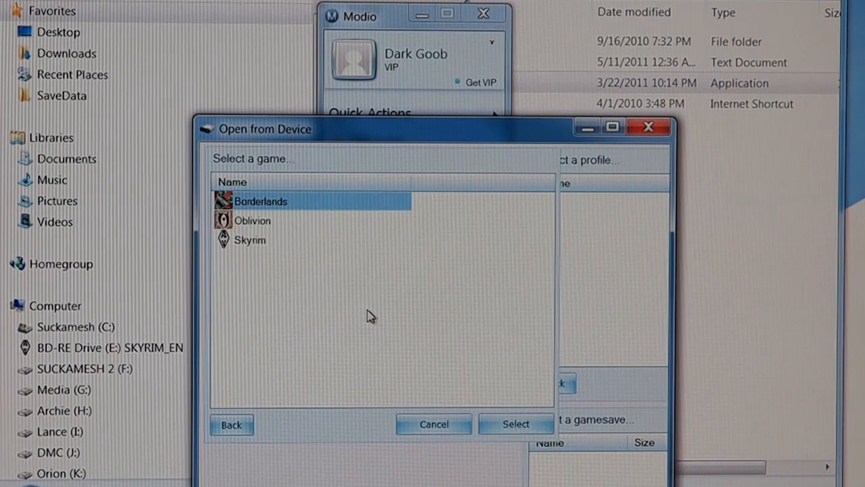
{"action": "double_click", "coordinate": [260, 200]}
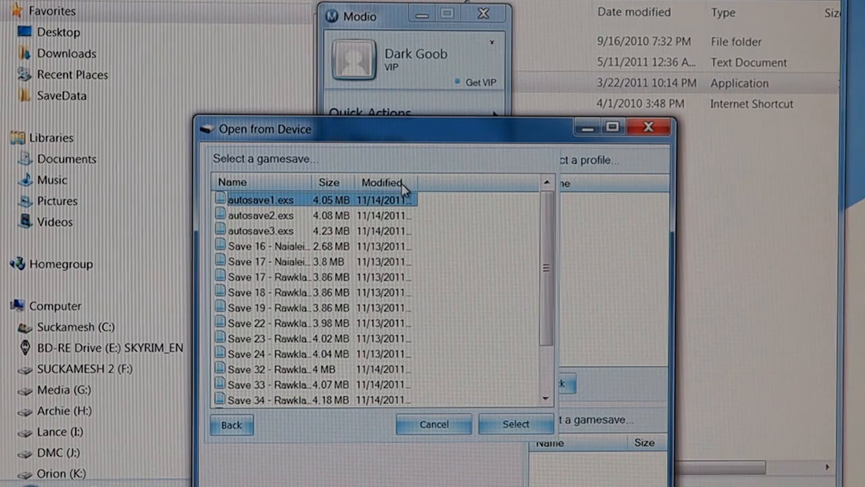
Step: Select Save 37 from the Skyrim gamesave list and confirm opening it
{"action": "scroll", "scroll_direction": "down", "scroll_amount": 3}
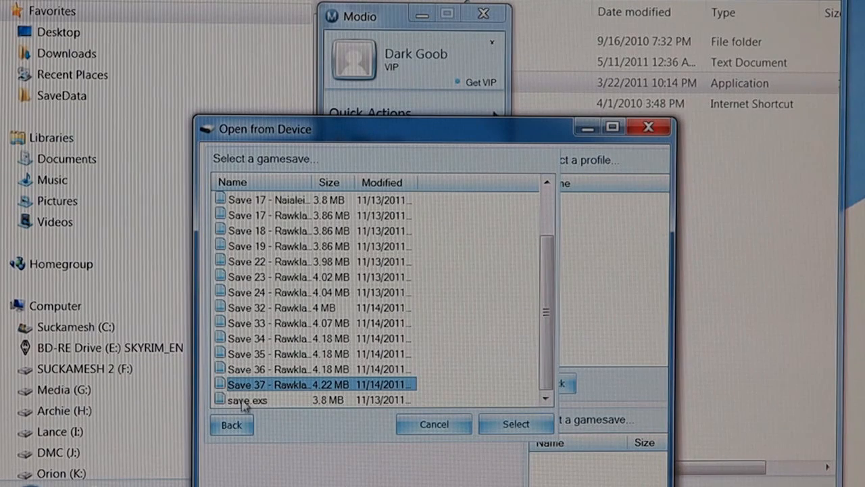
{"action": "left_click", "coordinate": [270, 400]}
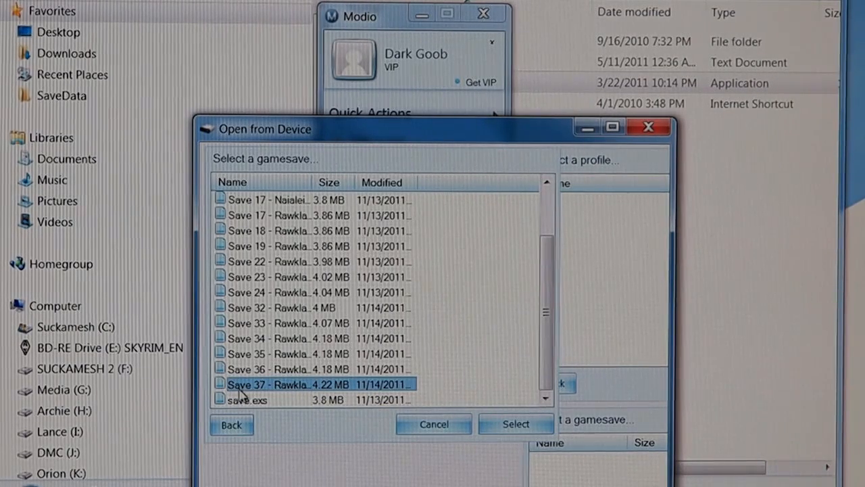
{"action": "left_click", "coordinate": [515, 424]}
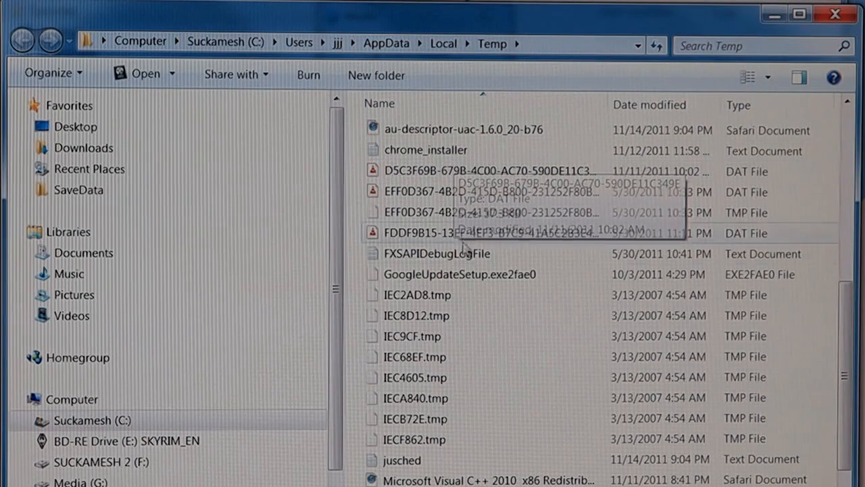
Step: Open the Save 37 EXS file from the Temp folder in Modio
{"action": "scroll", "scroll_direction": "down", "scroll_amount": 3}
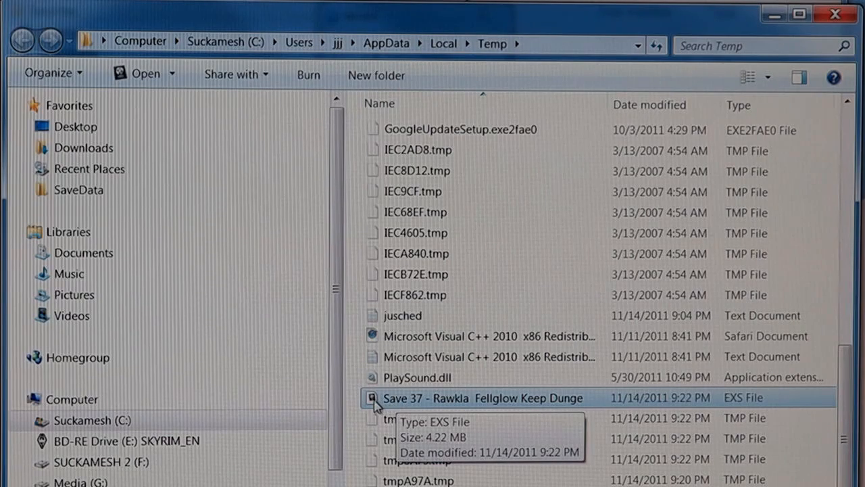
{"action": "double_click", "coordinate": [482, 398]}
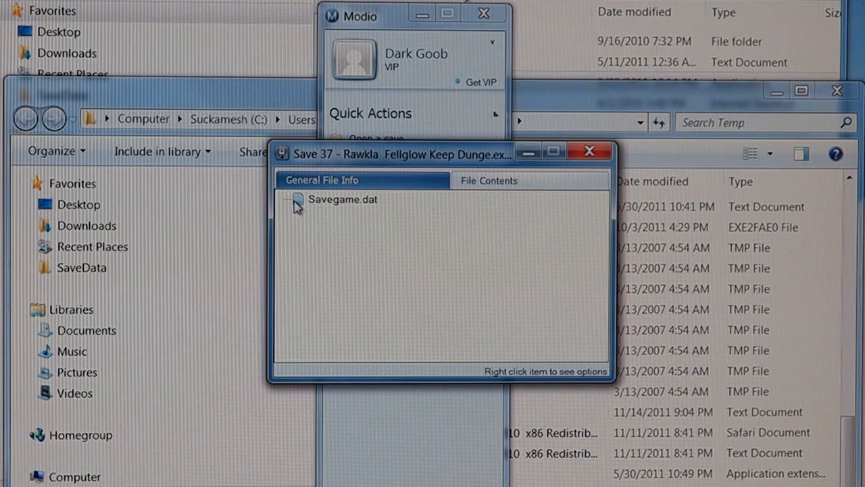
Step: Extract Savegame.dat from the save and name the file Savegame.ess
{"action": "right_click", "coordinate": [343, 198]}
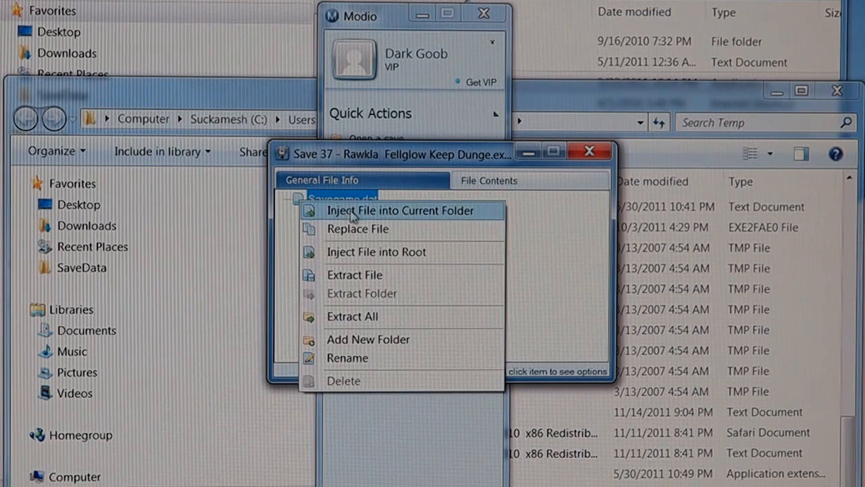
{"action": "mouse_move", "coordinate": [420, 282]}
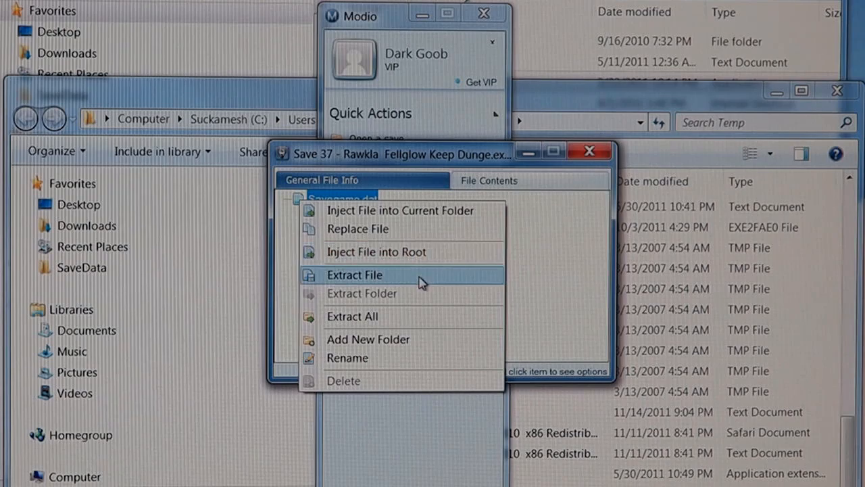
{"action": "left_click", "coordinate": [354, 273]}
{"action": "type", "text": "Savegame"}
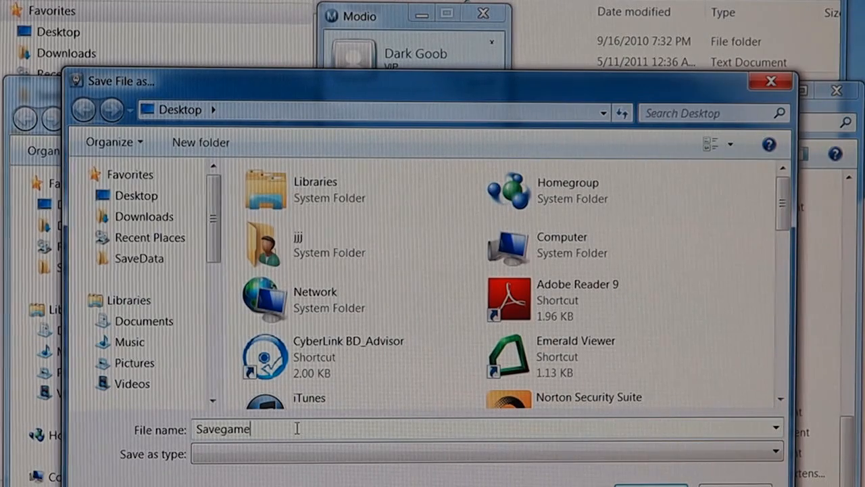
{"action": "type", "text": "."}
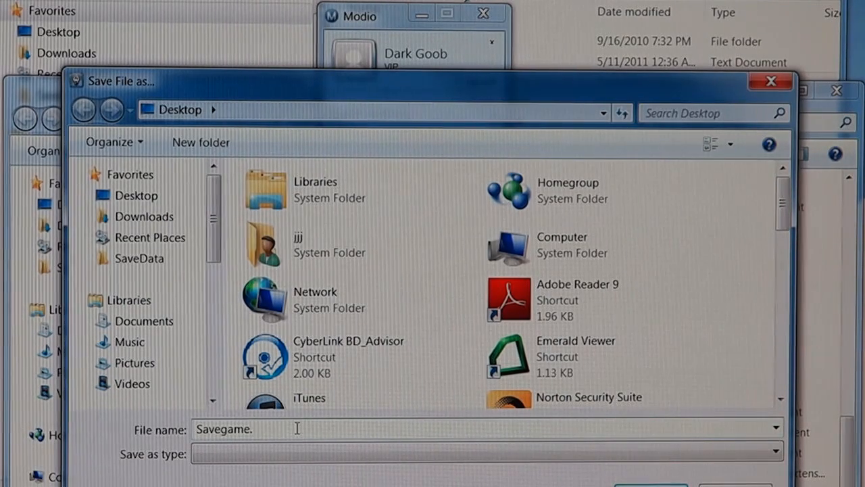
{"action": "type", "text": "ess"}
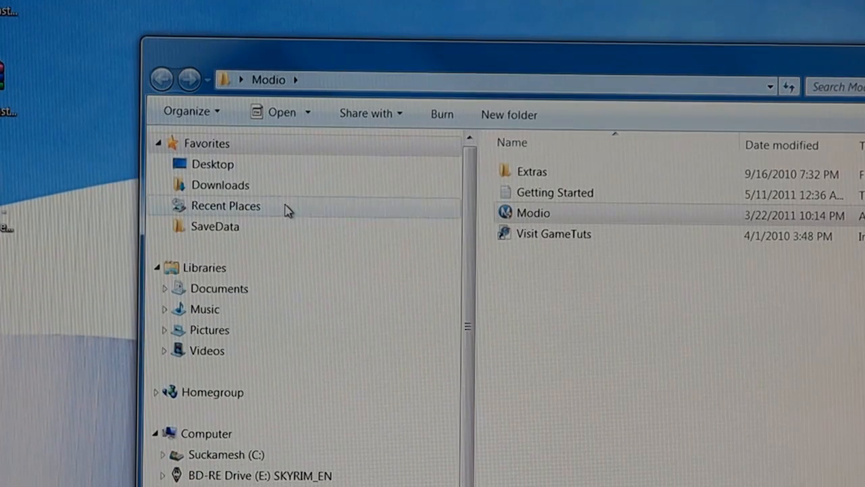
{"action": "mouse_move", "coordinate": [236, 314]}
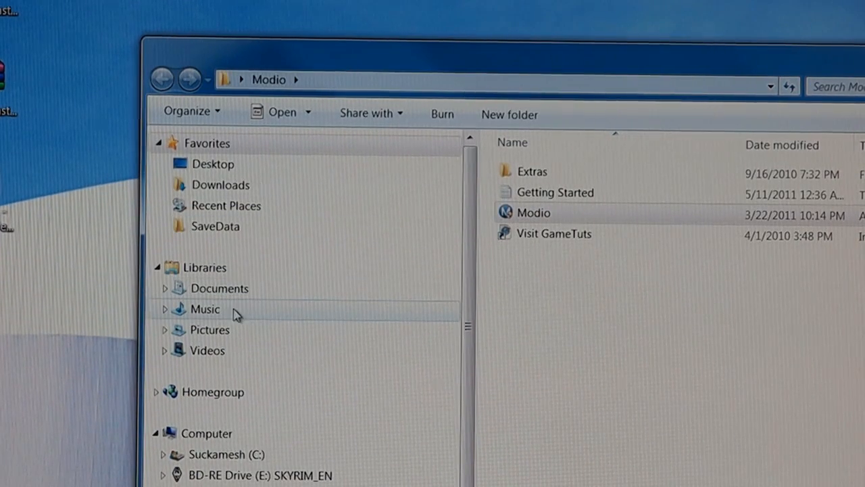
Step: Expand Documents > My Documents > My Games toward the Skyrim Saves folder for Savegame.ess
{"action": "left_click", "coordinate": [165, 288]}
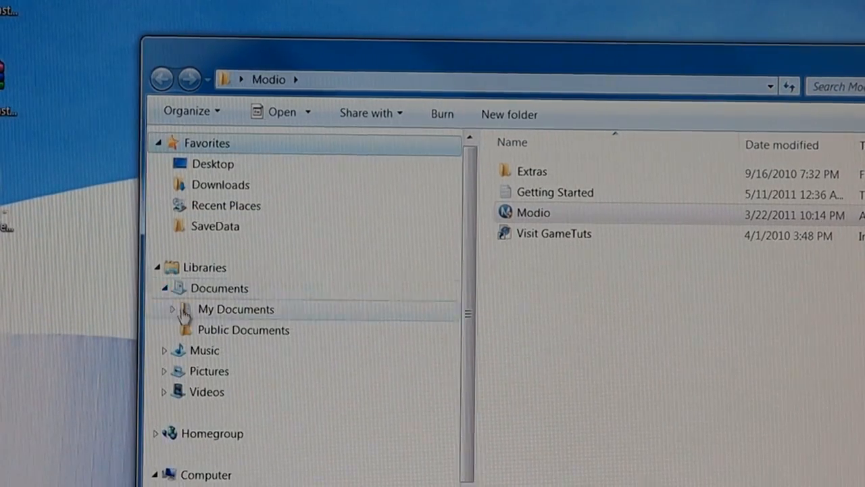
{"action": "left_click", "coordinate": [173, 308]}
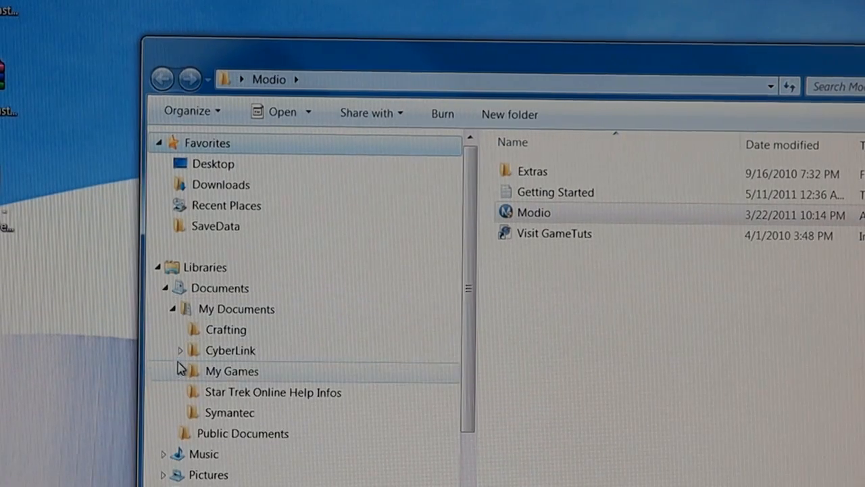
{"action": "left_click", "coordinate": [181, 371]}
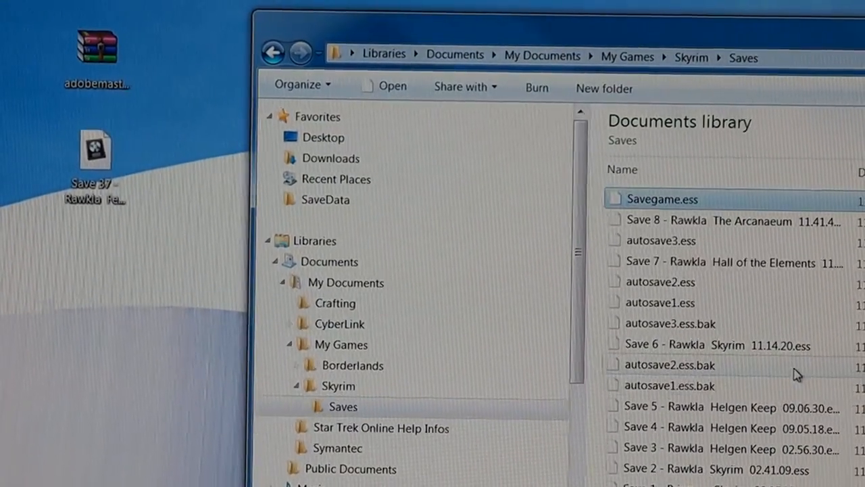
{"action": "mouse_move", "coordinate": [716, 322]}
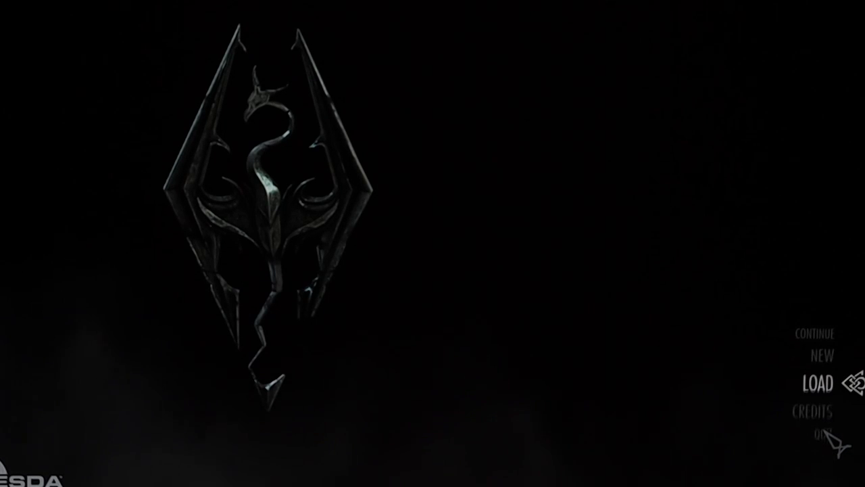
Step: Choose 037 Savegame (Rawklo, Breton, Level 6) from Skyrim's Load menu
{"action": "left_click", "coordinate": [817, 380]}
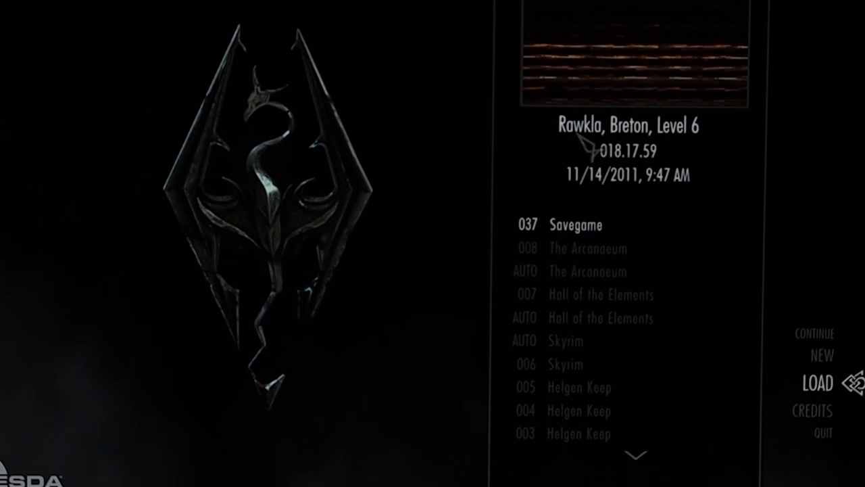
{"action": "mouse_move", "coordinate": [621, 169]}
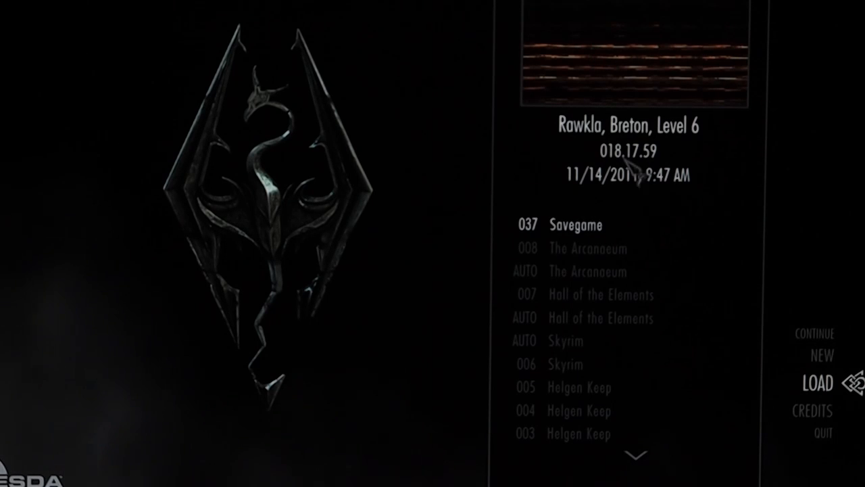
{"action": "left_click", "coordinate": [576, 224]}
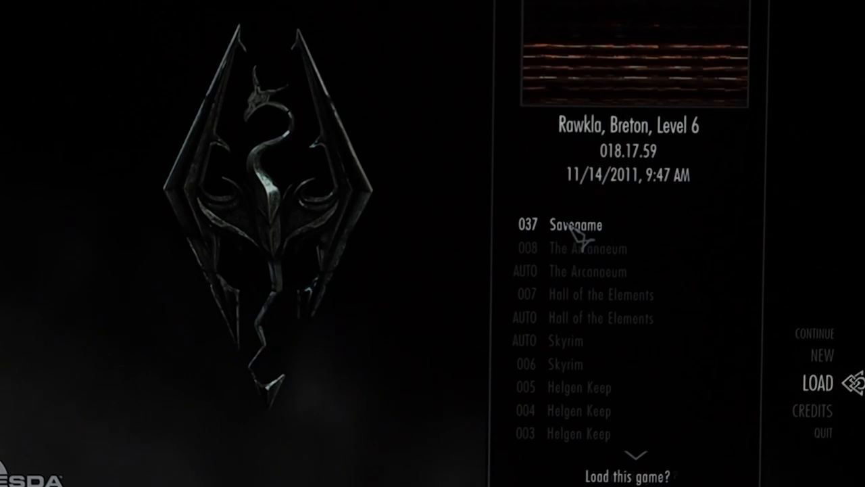
{"action": "mouse_move", "coordinate": [598, 352]}
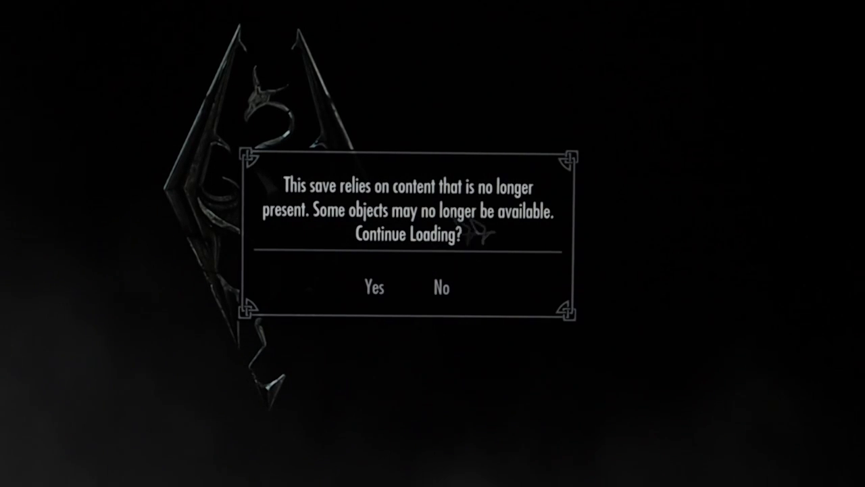
{"action": "mouse_move", "coordinate": [403, 257]}
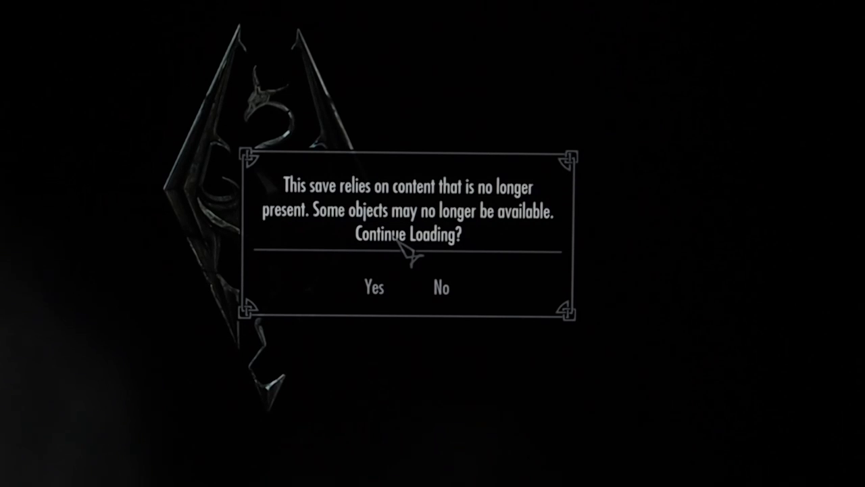
Step: Answer Yes to 'Continue Loading?' so the 037 Savegame loads despite missing content
{"action": "left_click", "coordinate": [373, 287]}
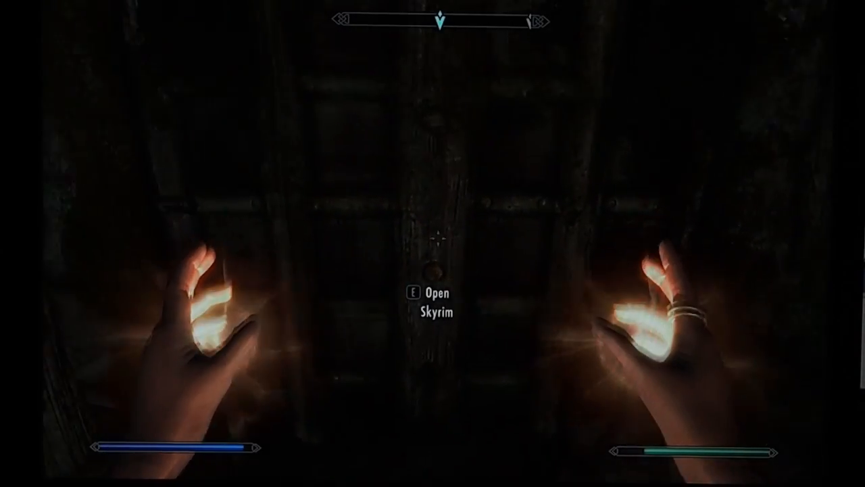
Step: Take Rawklo through the door (E) into the dark rocky cave with spells glowing
{"action": "key", "text": "e"}
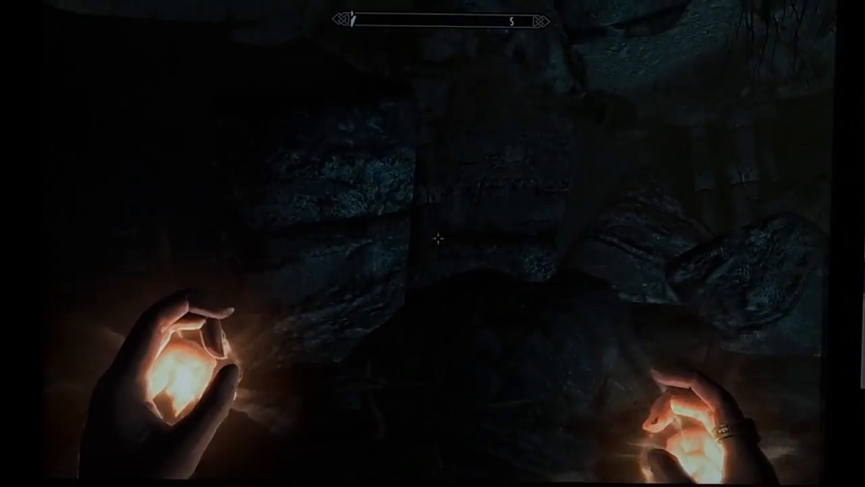
{"action": "mouse_move", "coordinate": [432, 243]}
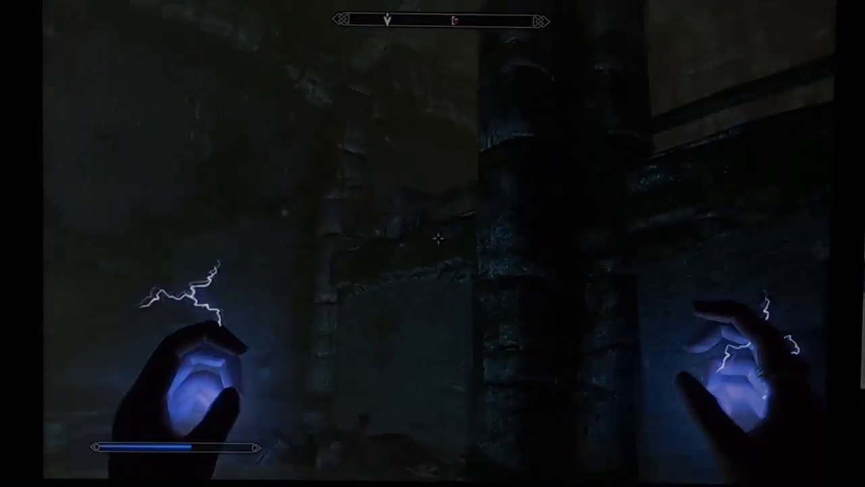
{"action": "mouse_move", "coordinate": [432, 244]}
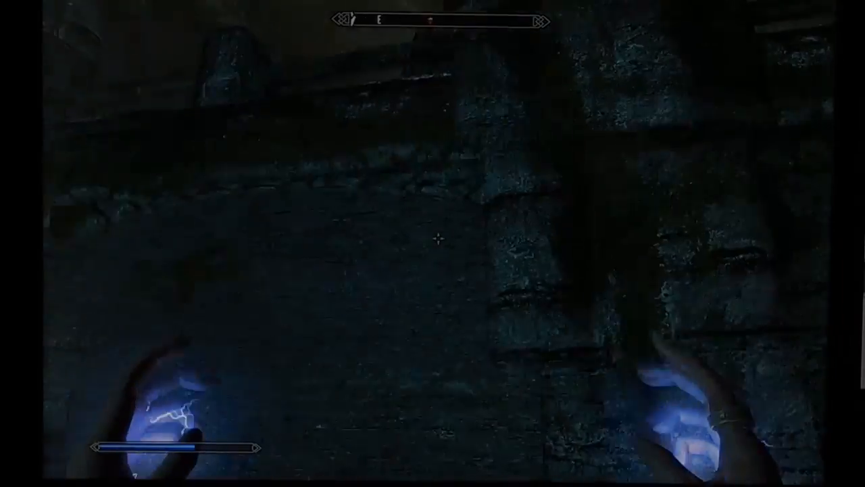
{"action": "mouse_move", "coordinate": [433, 244]}
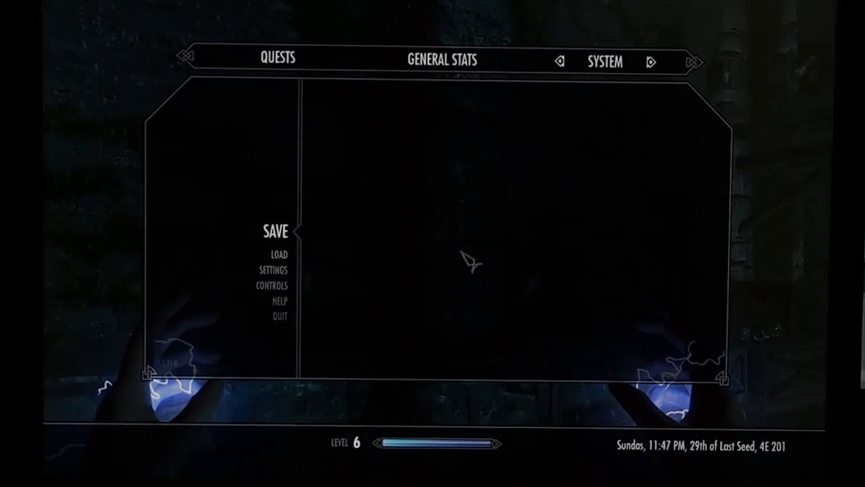
Step: Bring up the pause menu's System section with Save, Load, Settings and Quit
{"action": "left_click", "coordinate": [274, 231]}
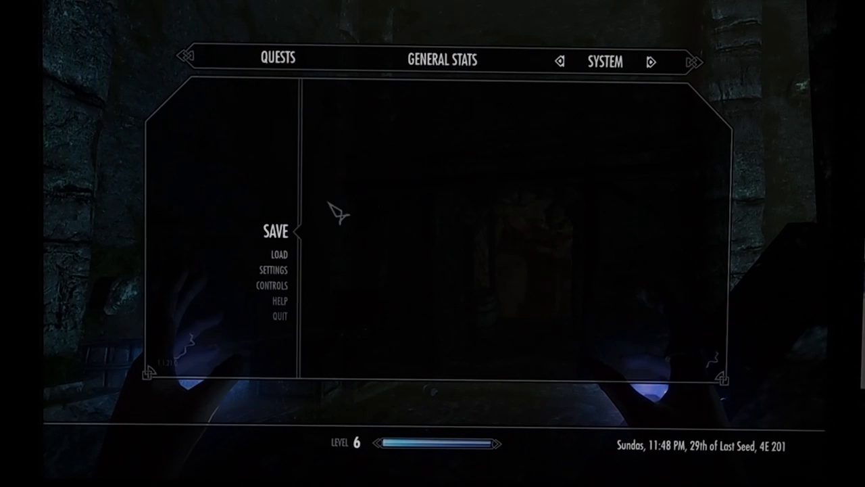
{"action": "mouse_move", "coordinate": [357, 270]}
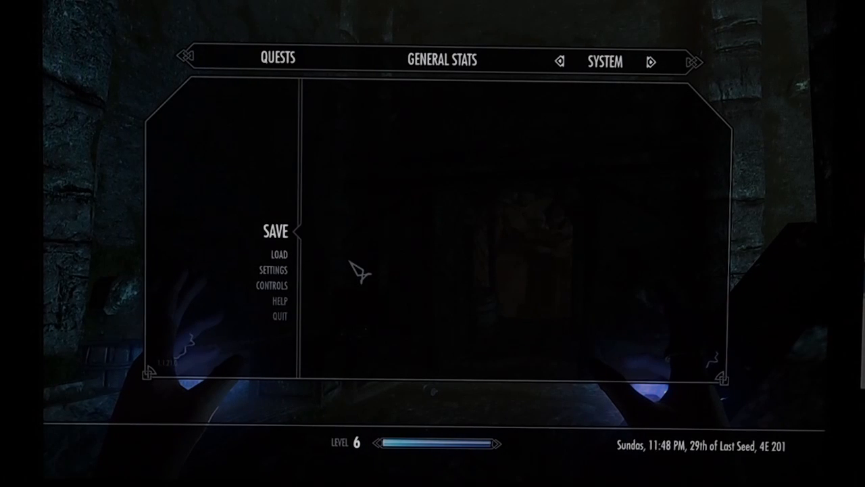